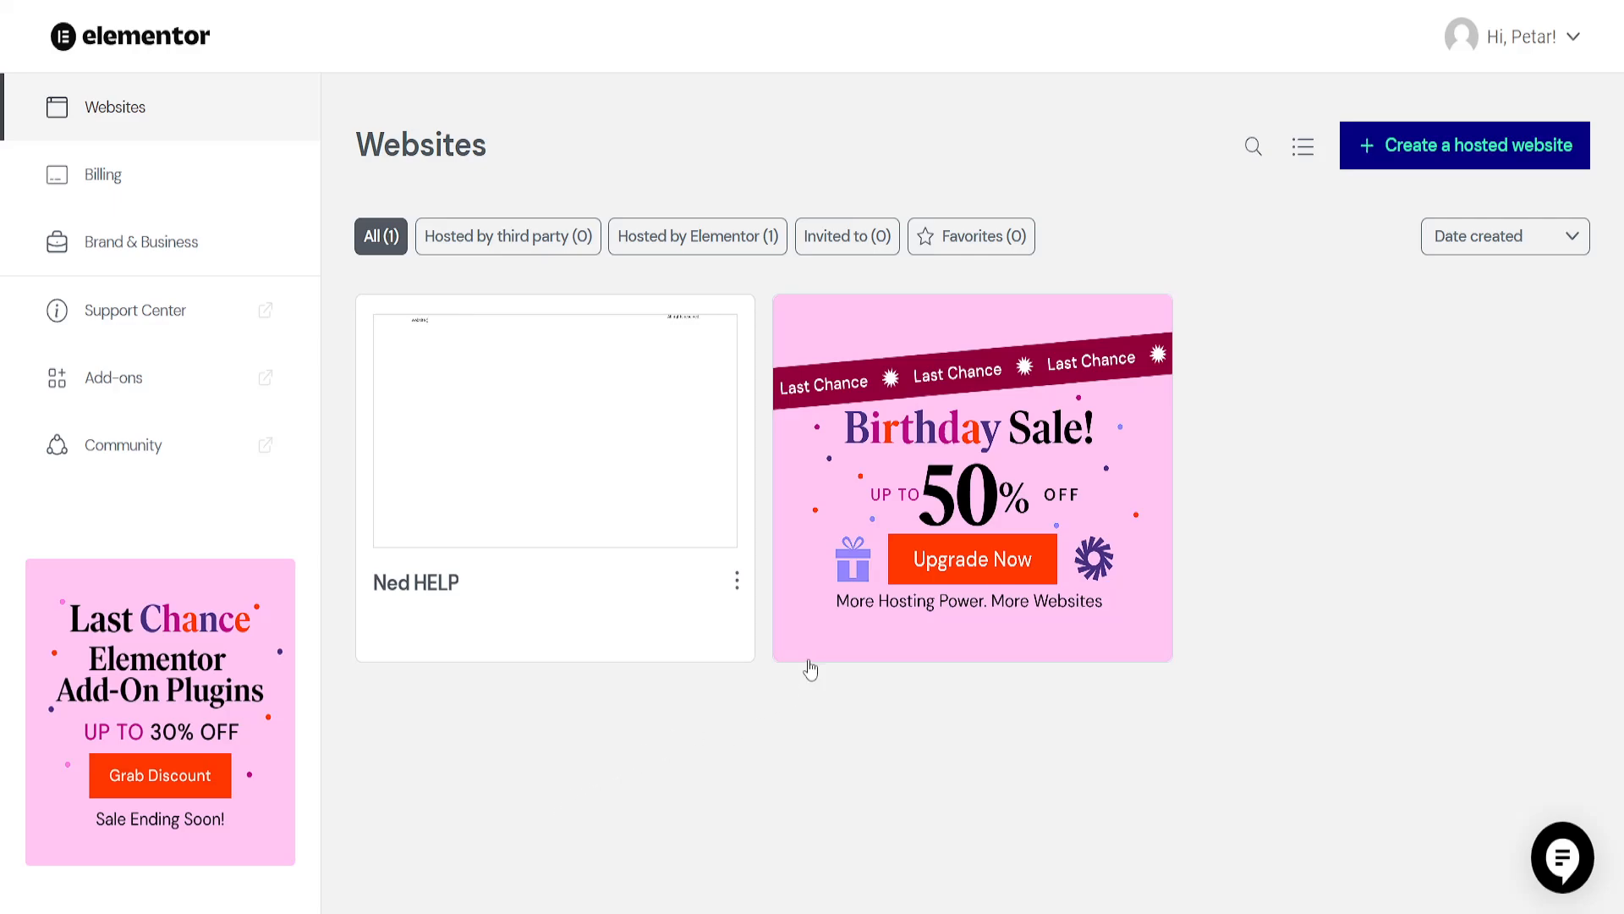
pyautogui.moveTo(190, 47)
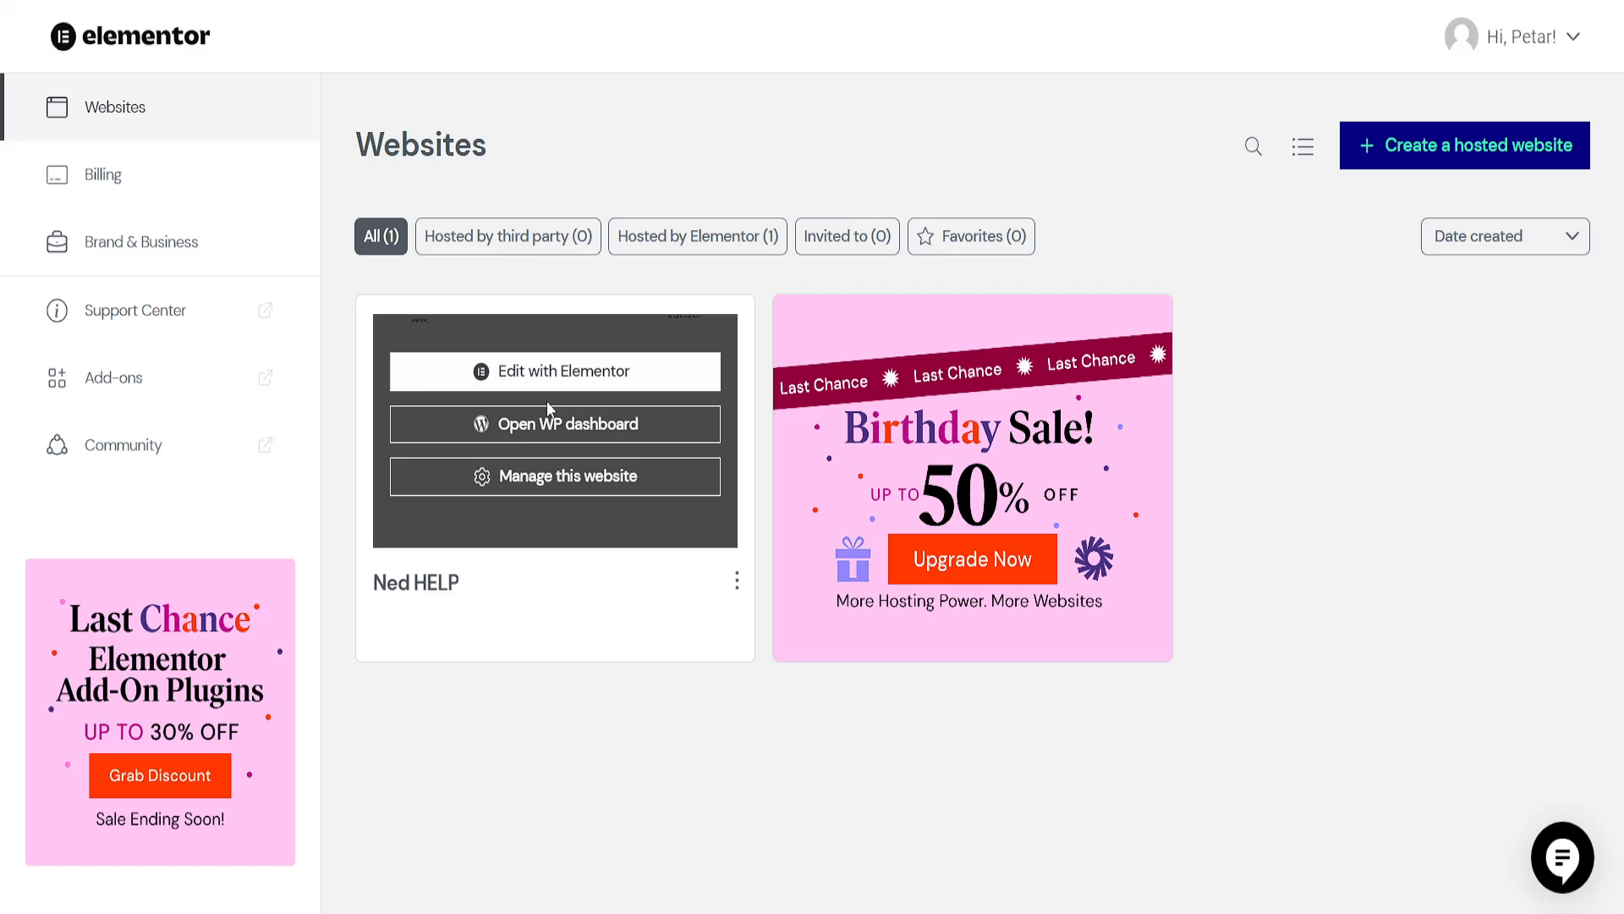
pyautogui.moveTo(546, 430)
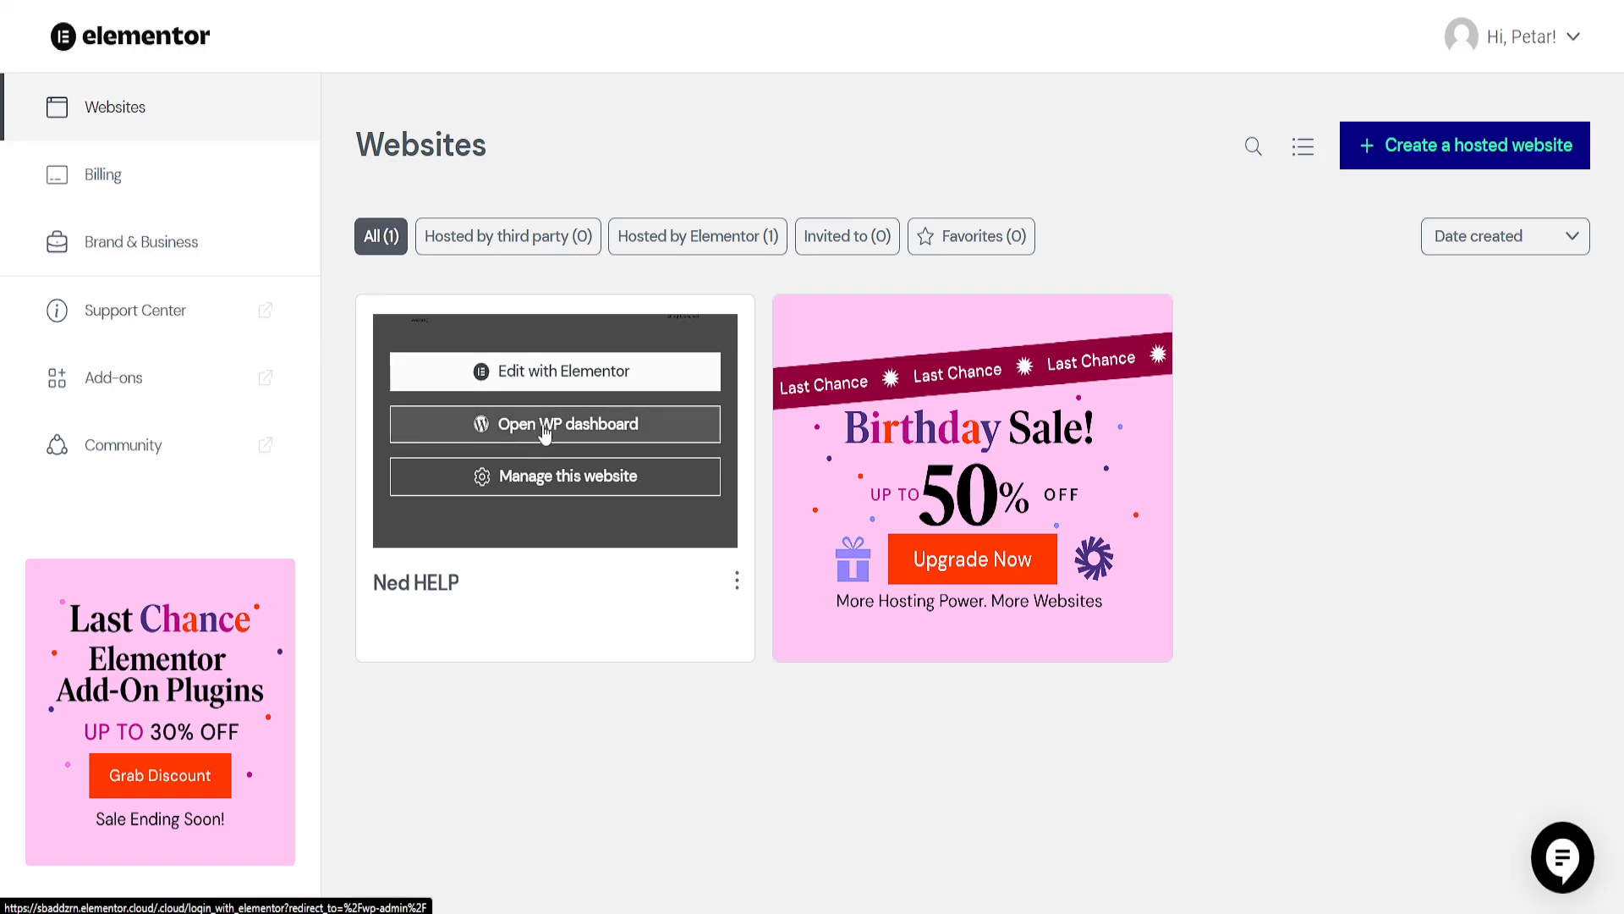
# Open the Ned HELP site's WordPress admin dashboard from its site card
pyautogui.click(554, 424)
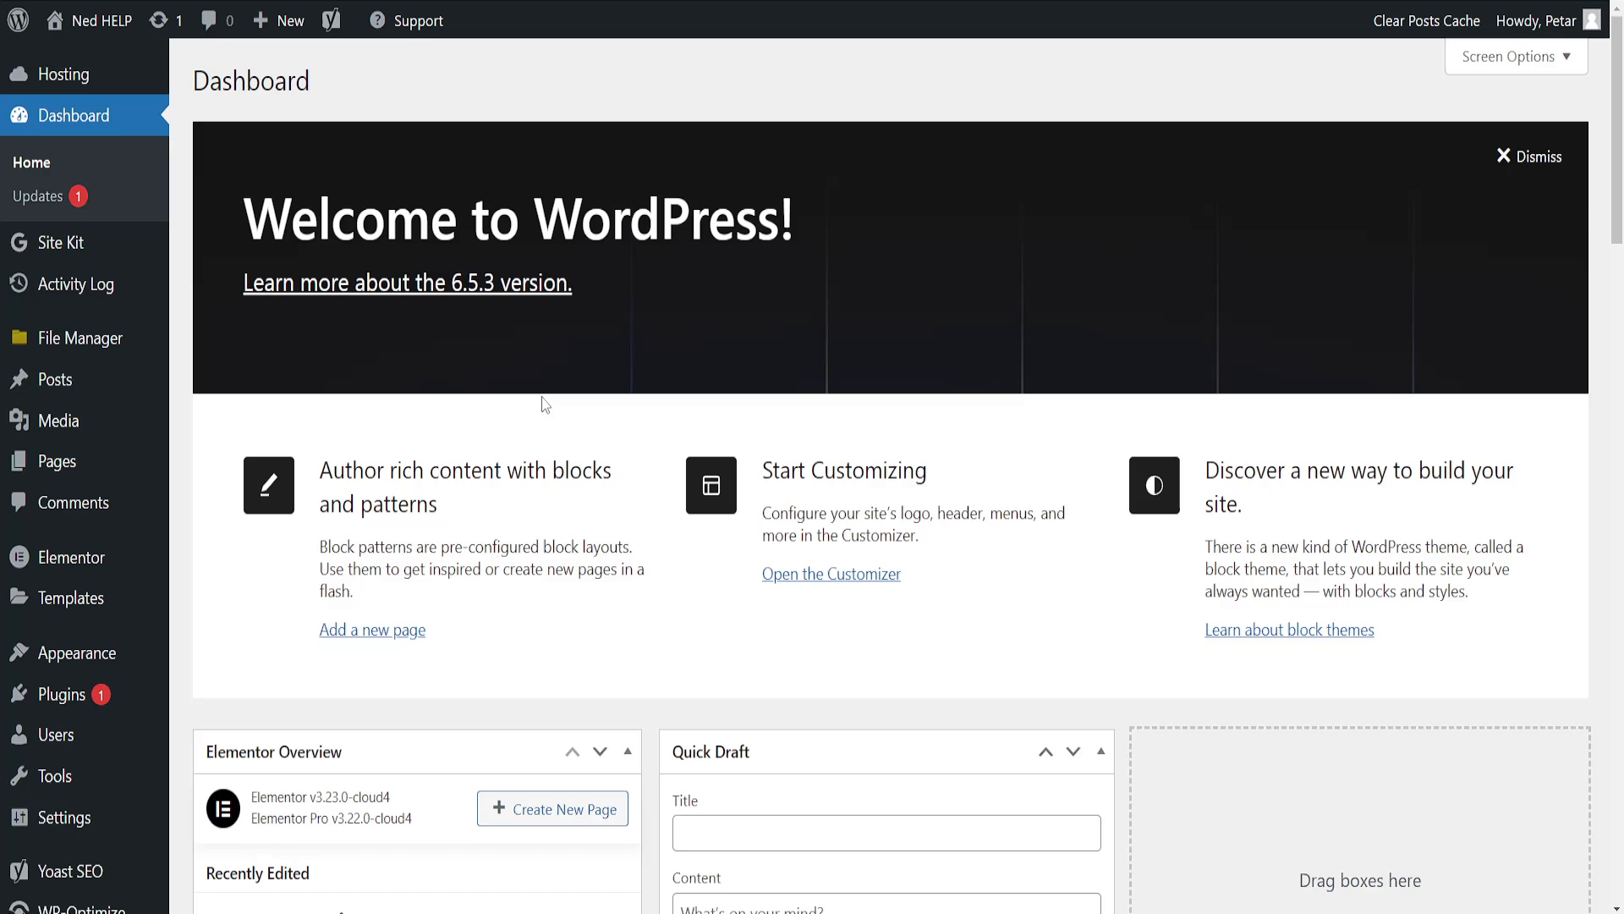
pyautogui.moveTo(75, 651)
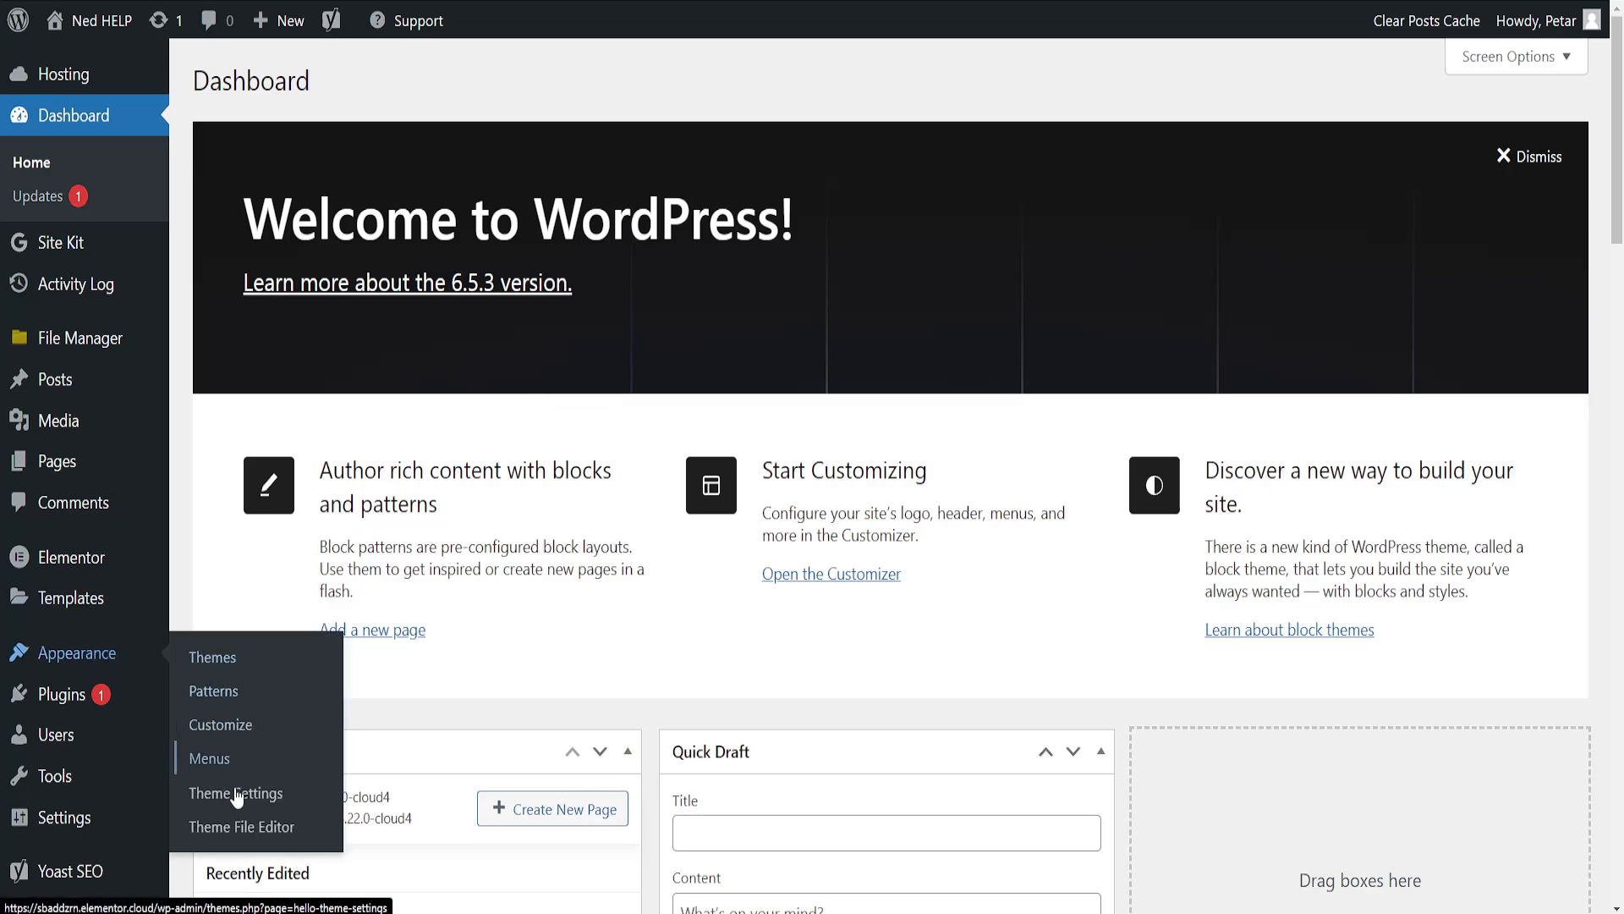
pyautogui.moveTo(241, 827)
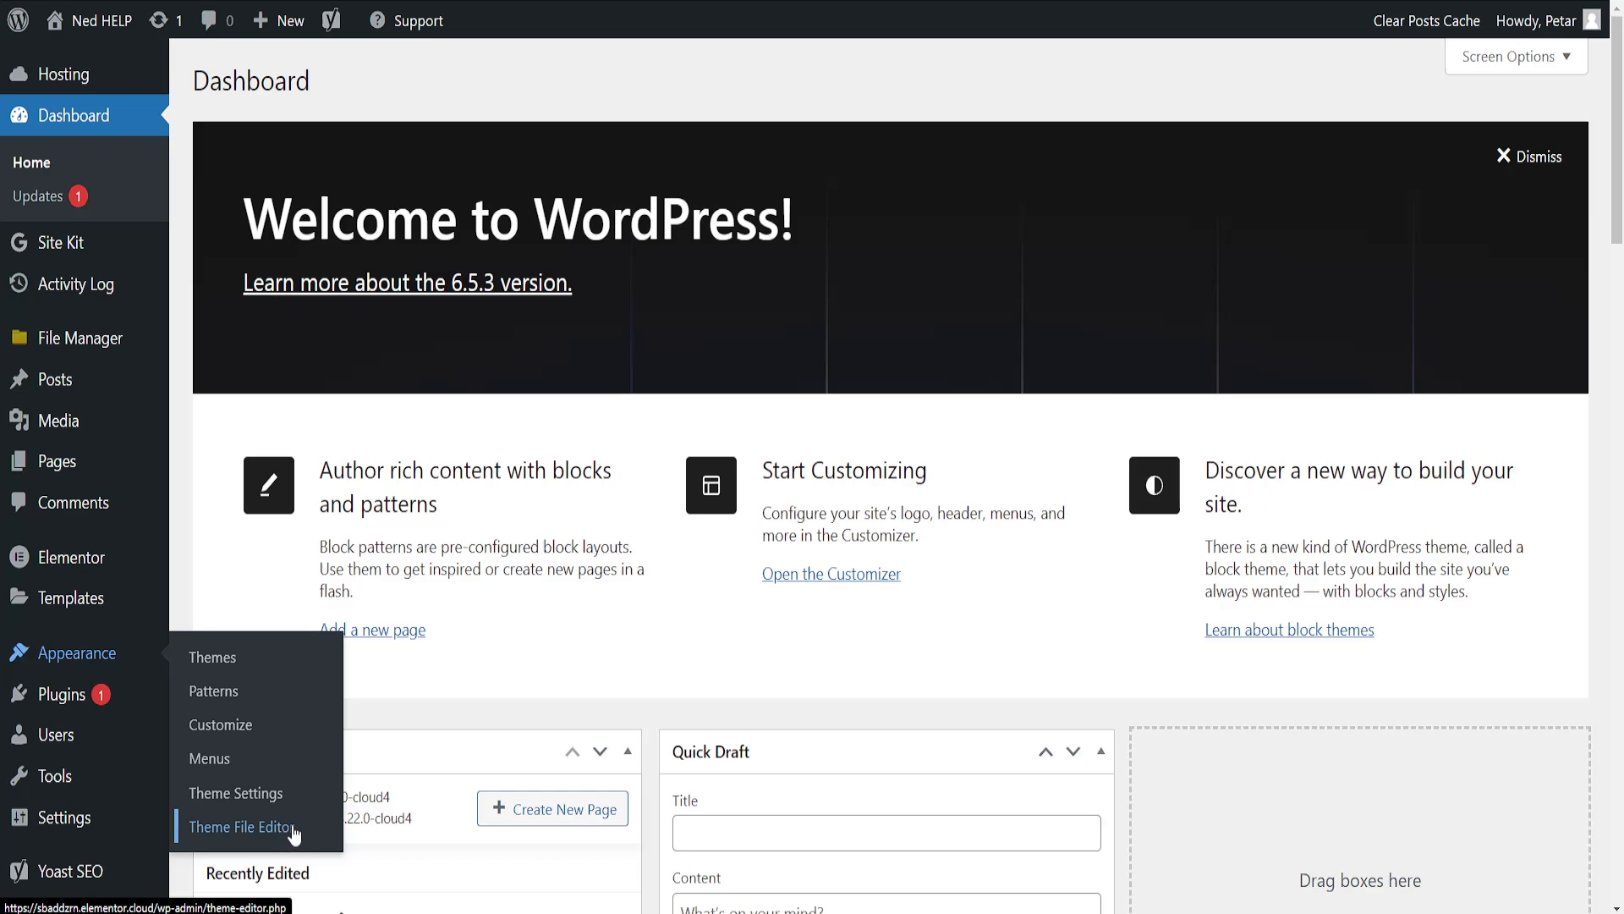
pyautogui.moveTo(288, 836)
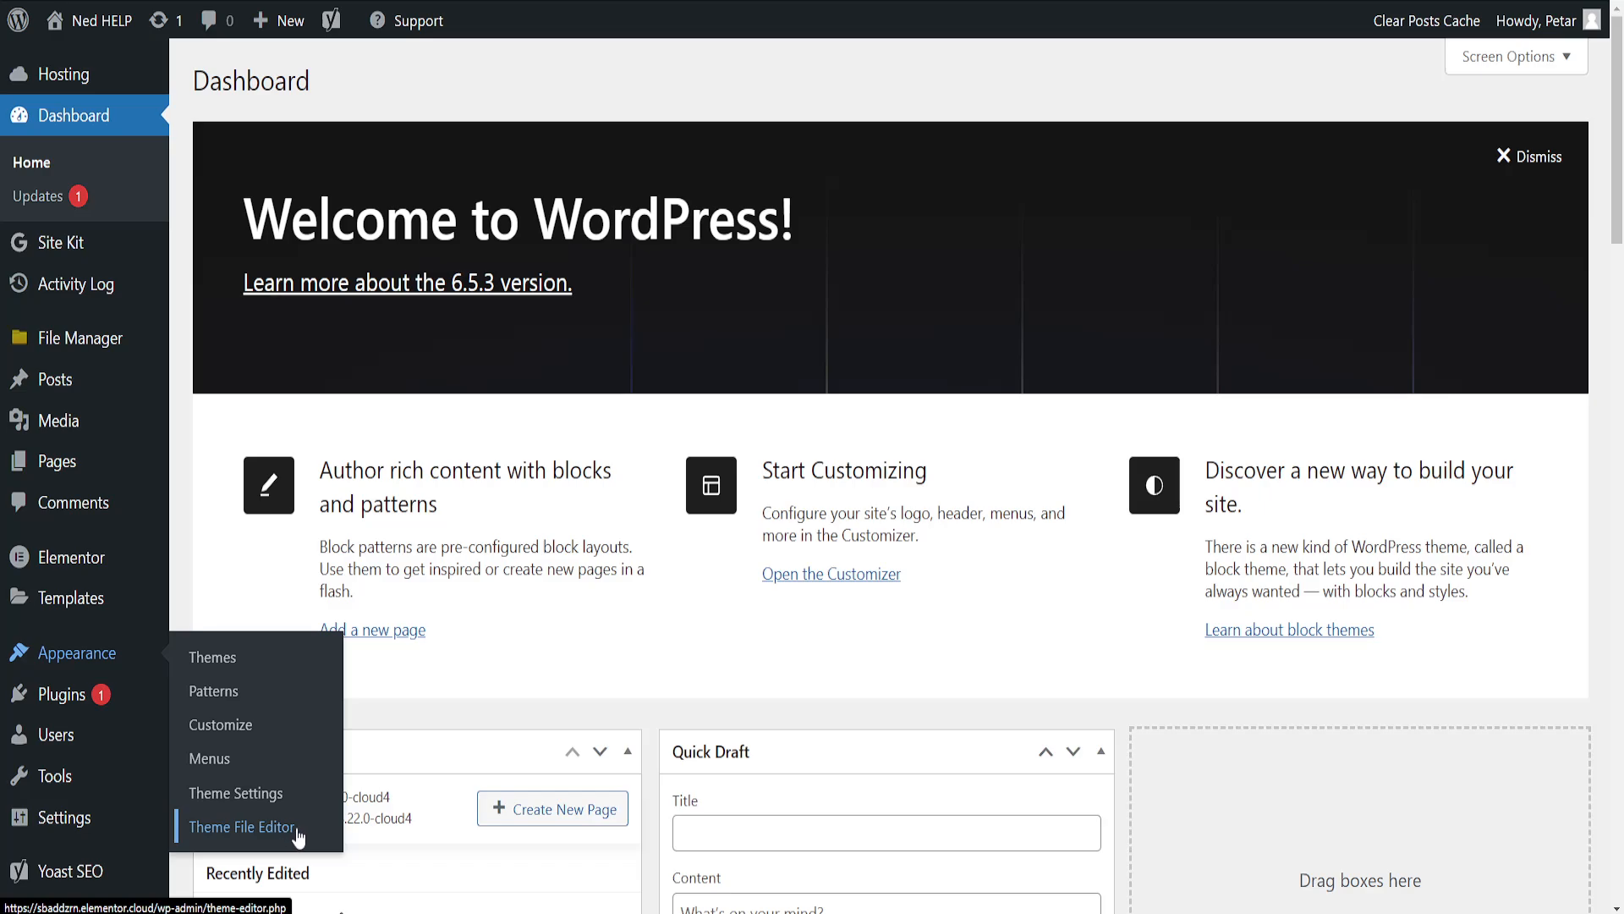
# Open the Theme File Editor and select the Theme Header (header.php) file
pyautogui.click(243, 826)
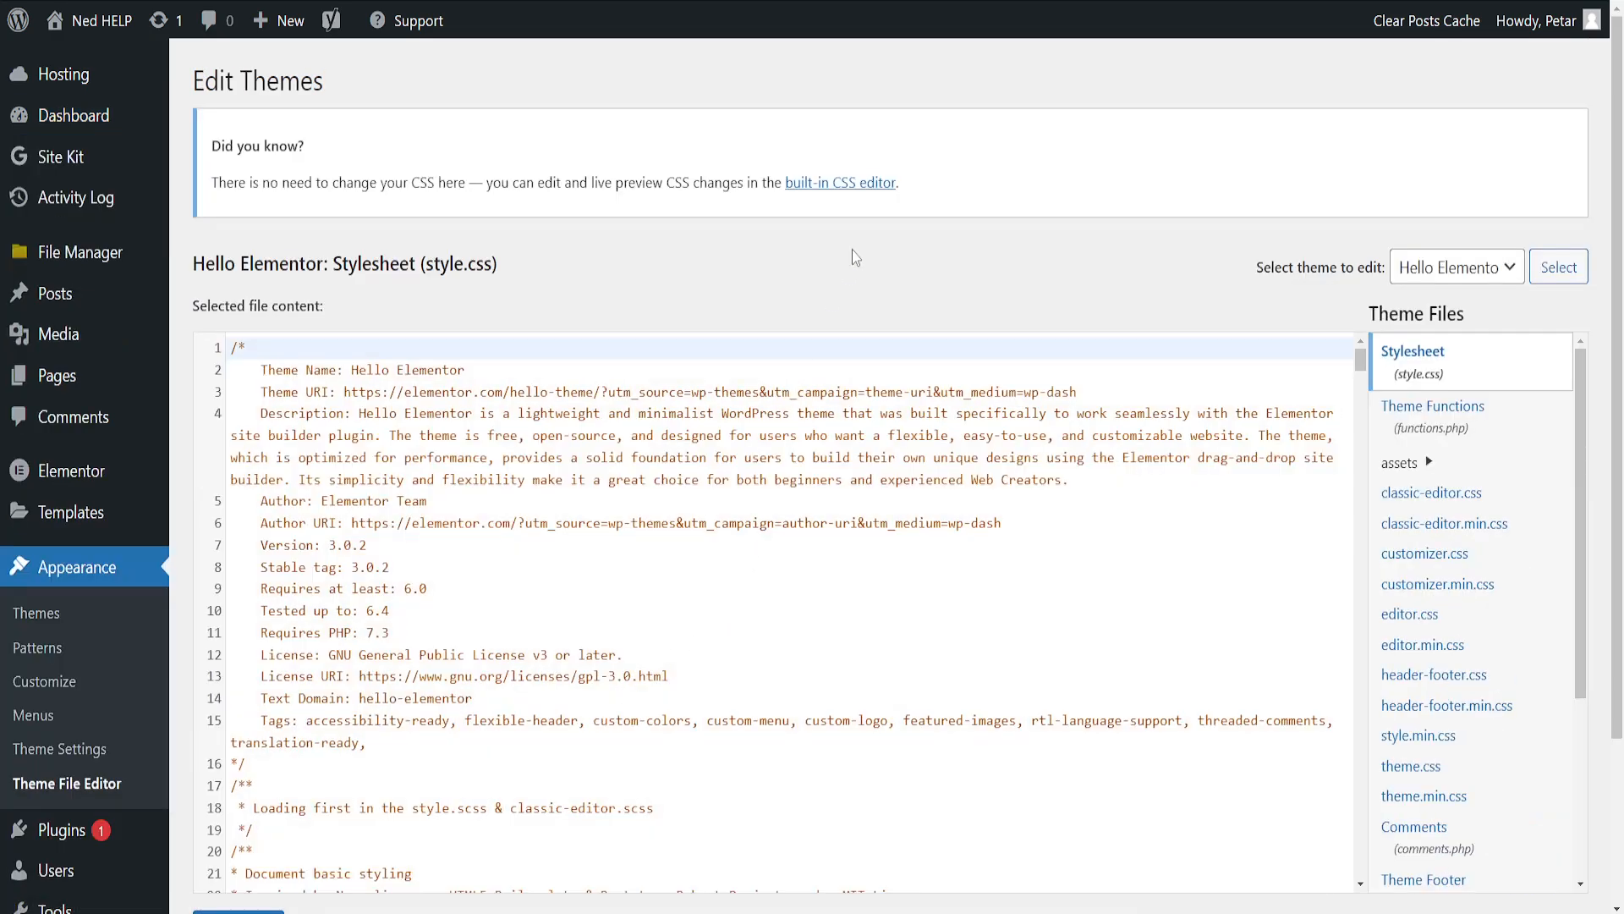
pyautogui.scroll(-3)
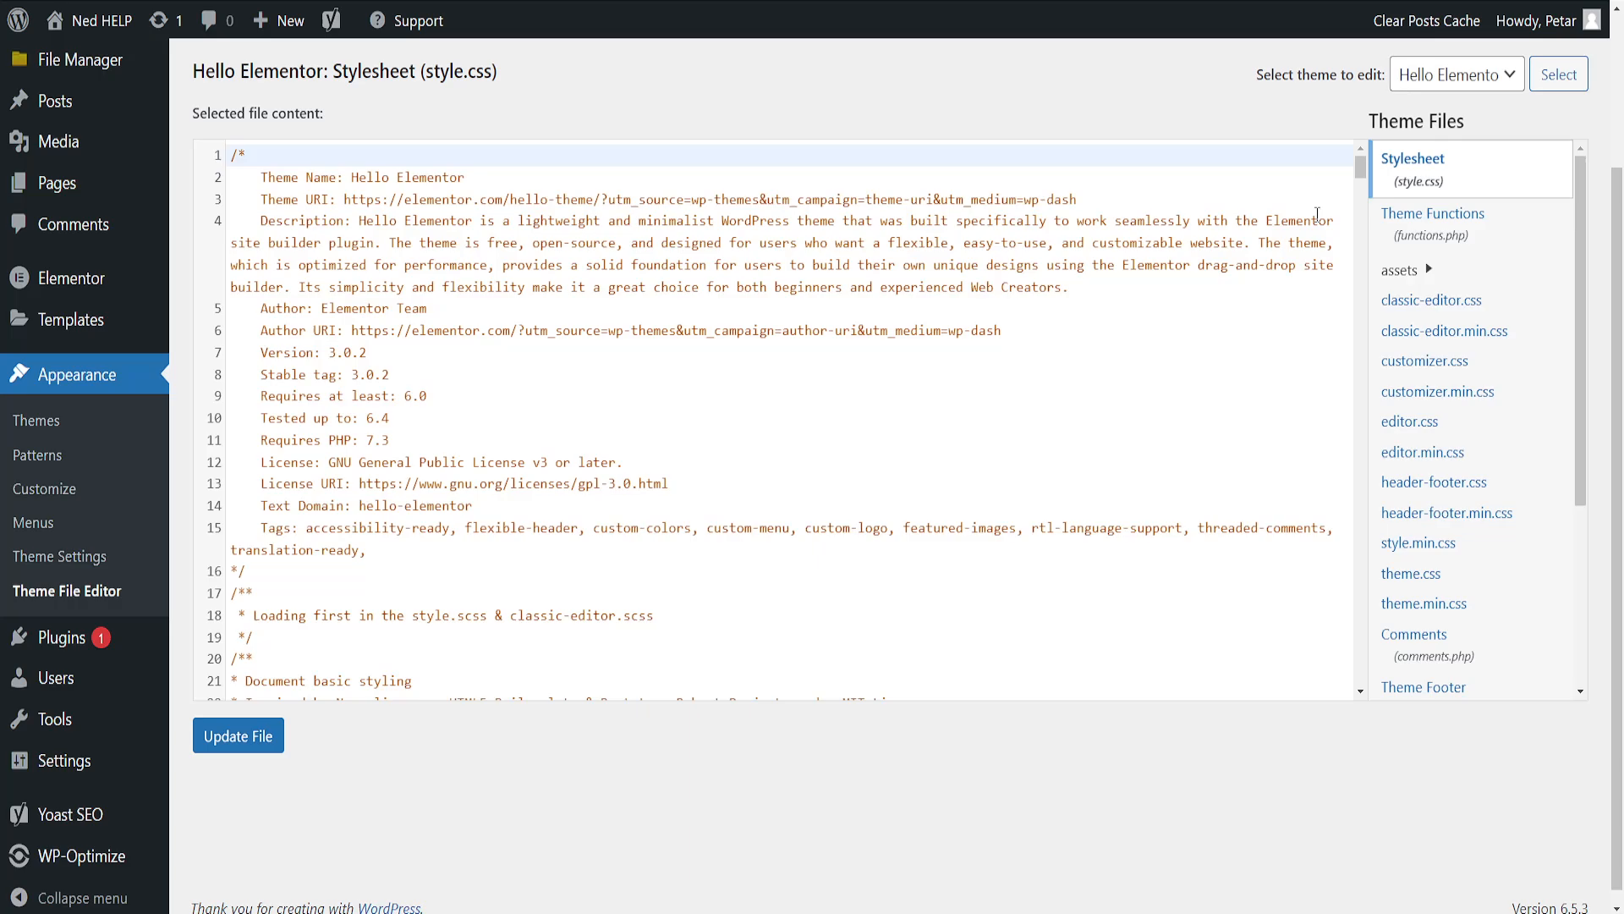
pyautogui.scroll(-3)
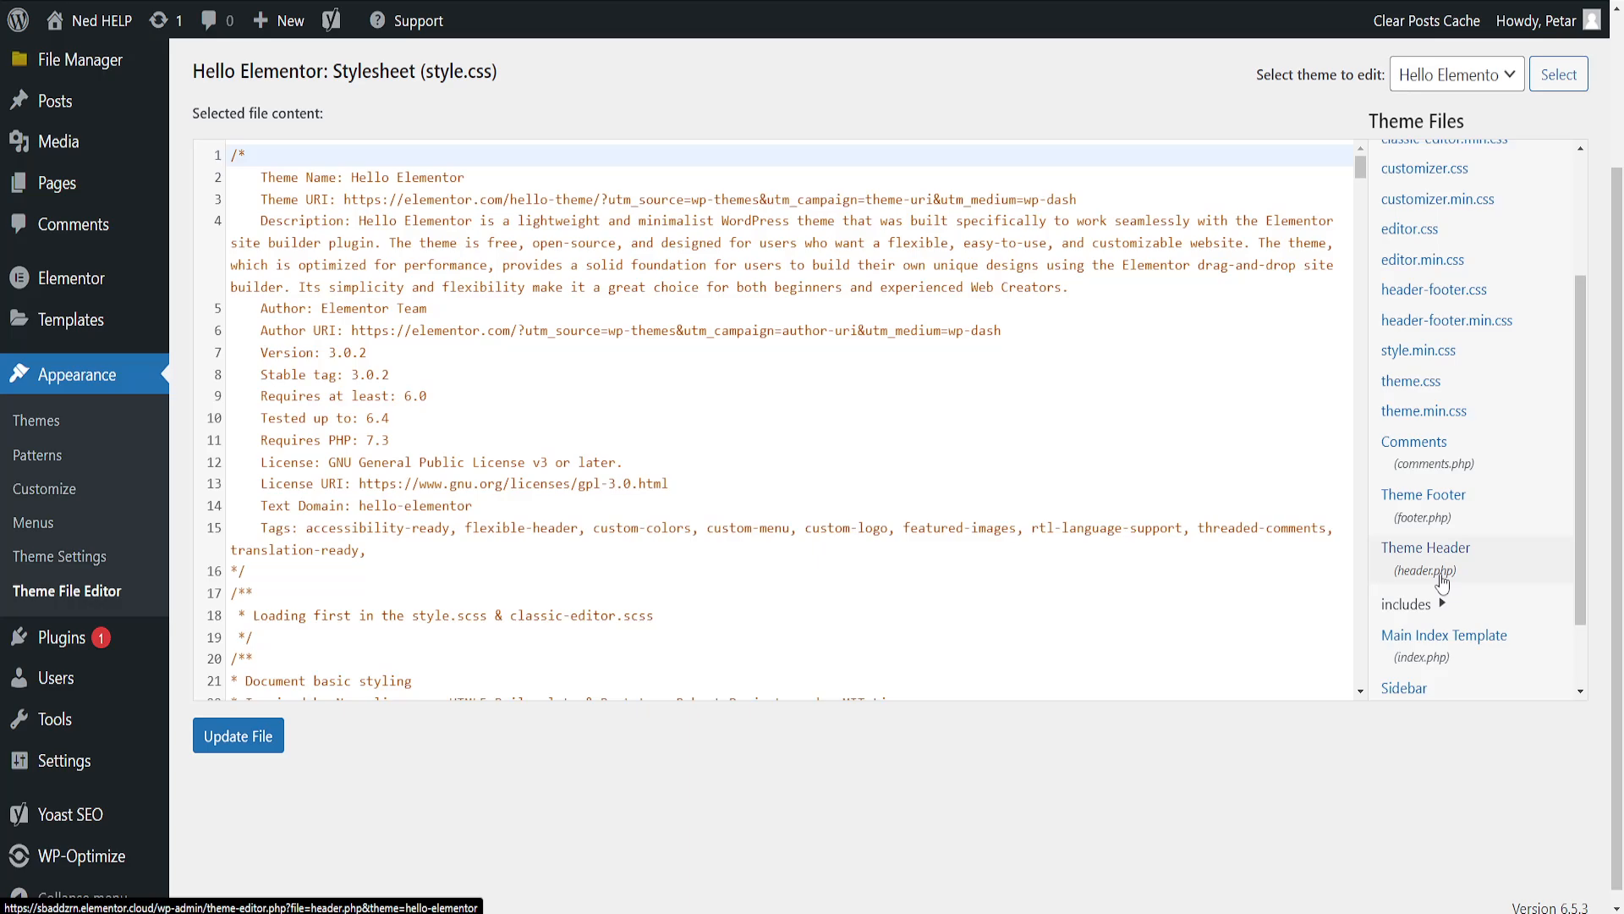
pyautogui.click(1426, 558)
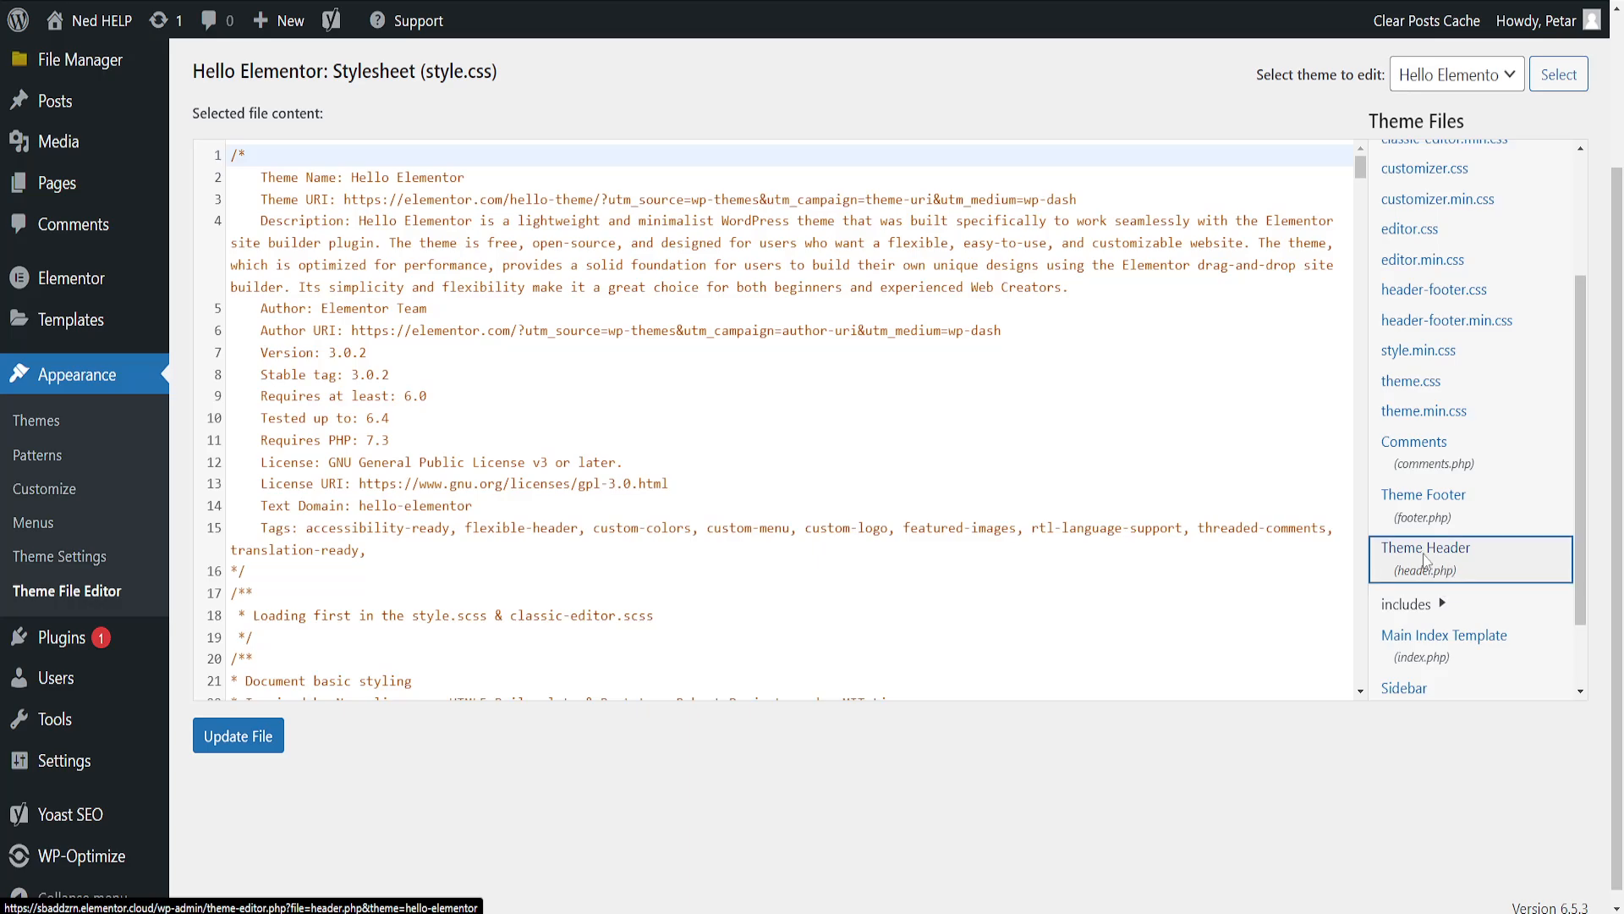
# Click into the header.php code and scroll down to the empty line 44
pyautogui.click(1427, 554)
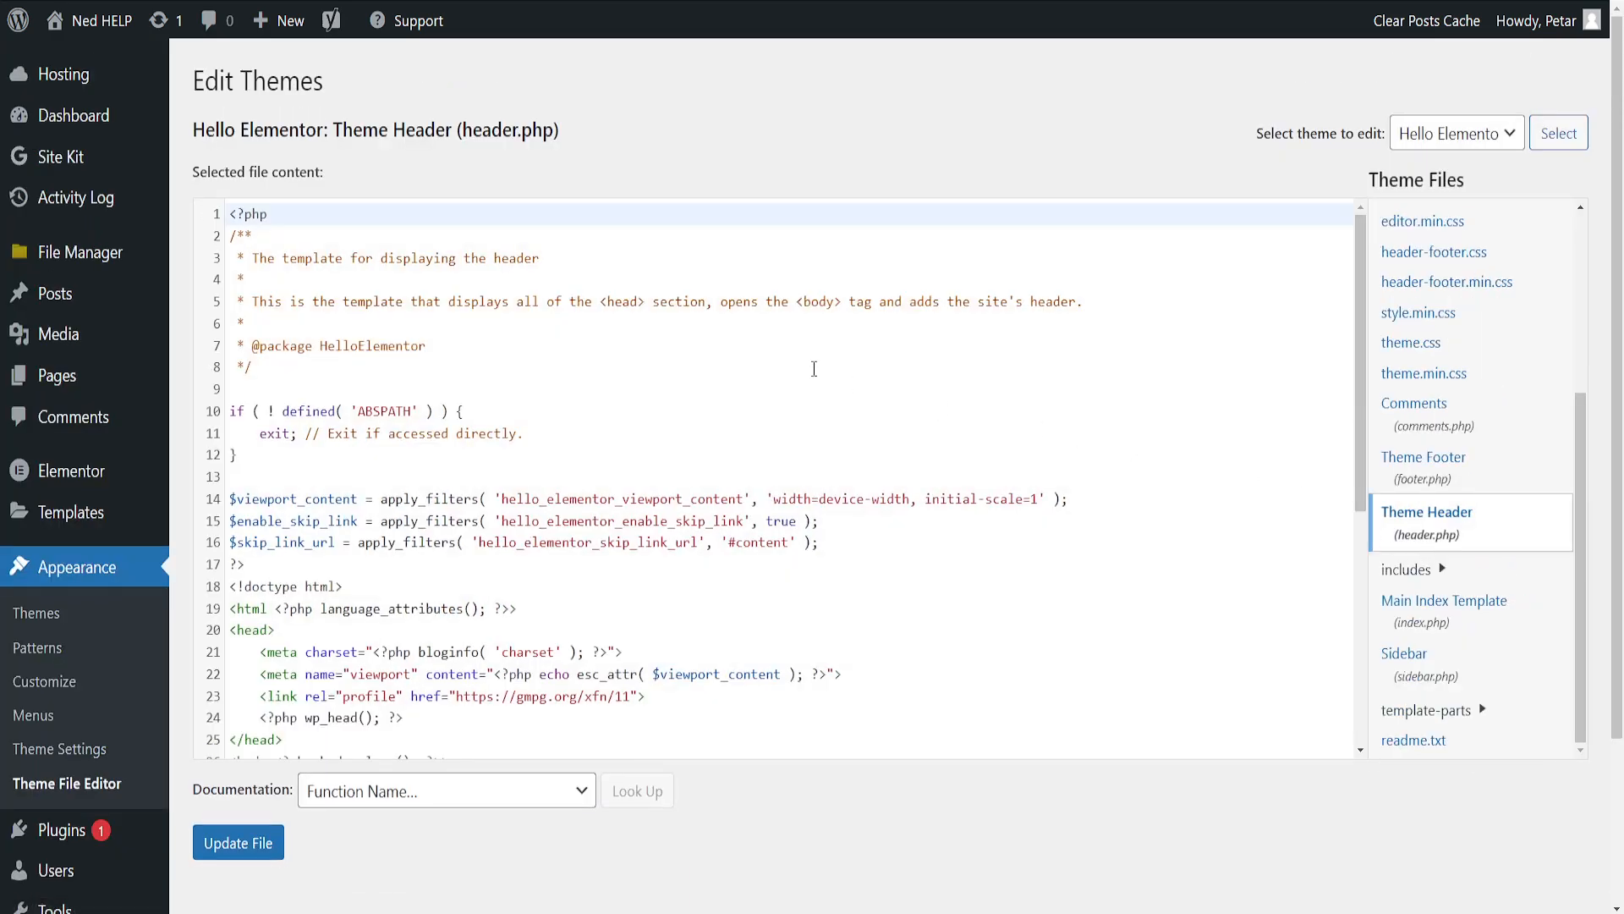
pyautogui.scroll(-3)
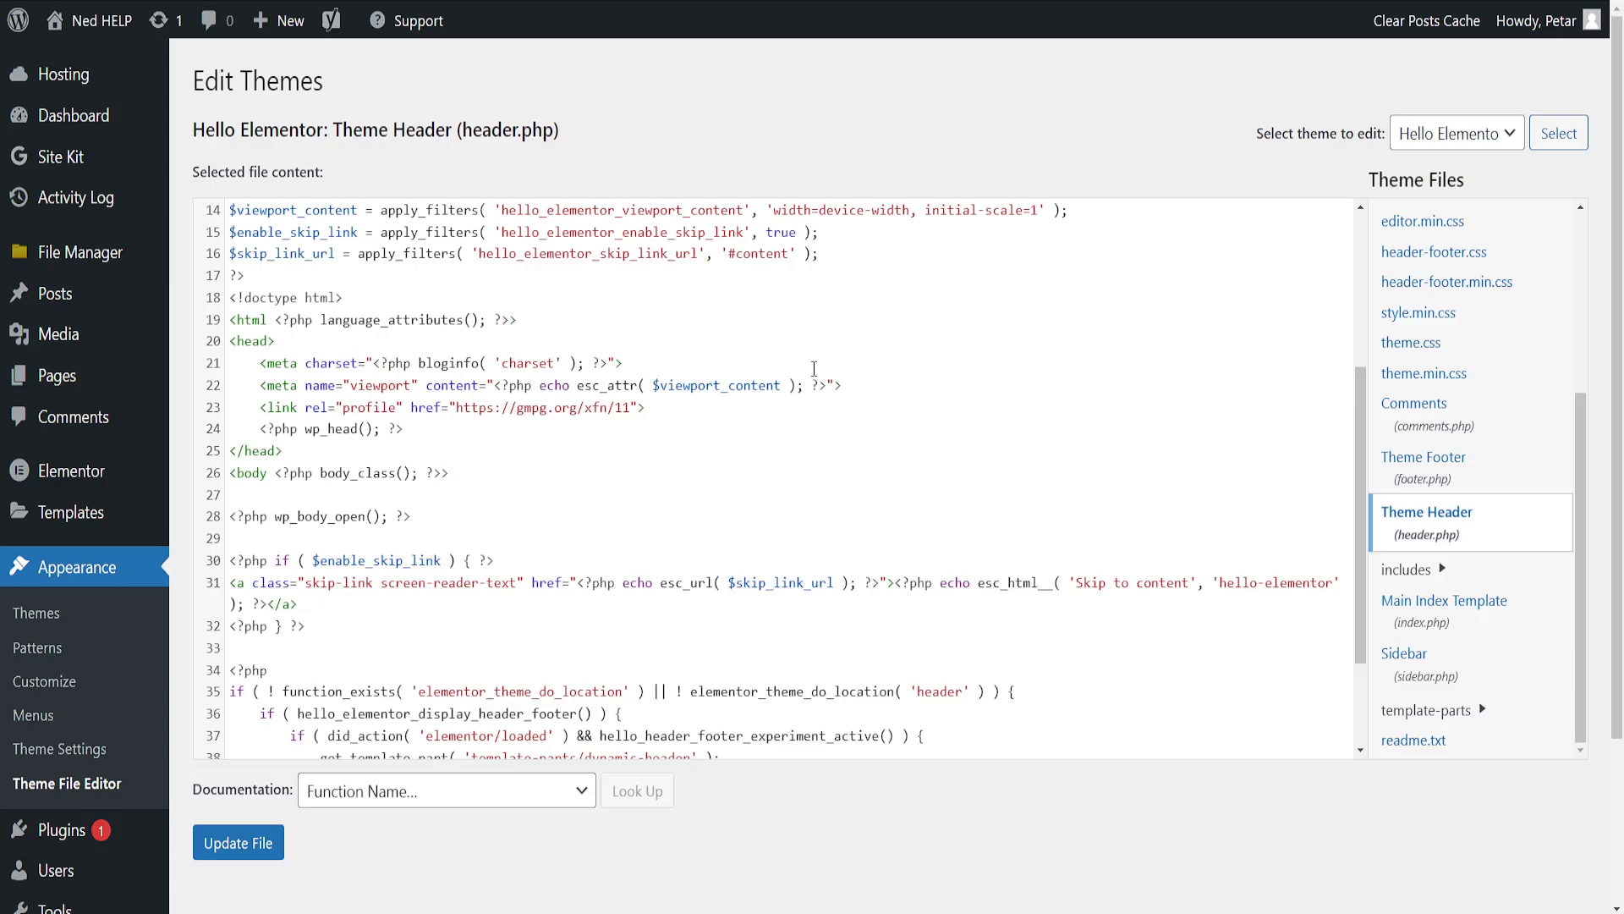
pyautogui.scroll(-3)
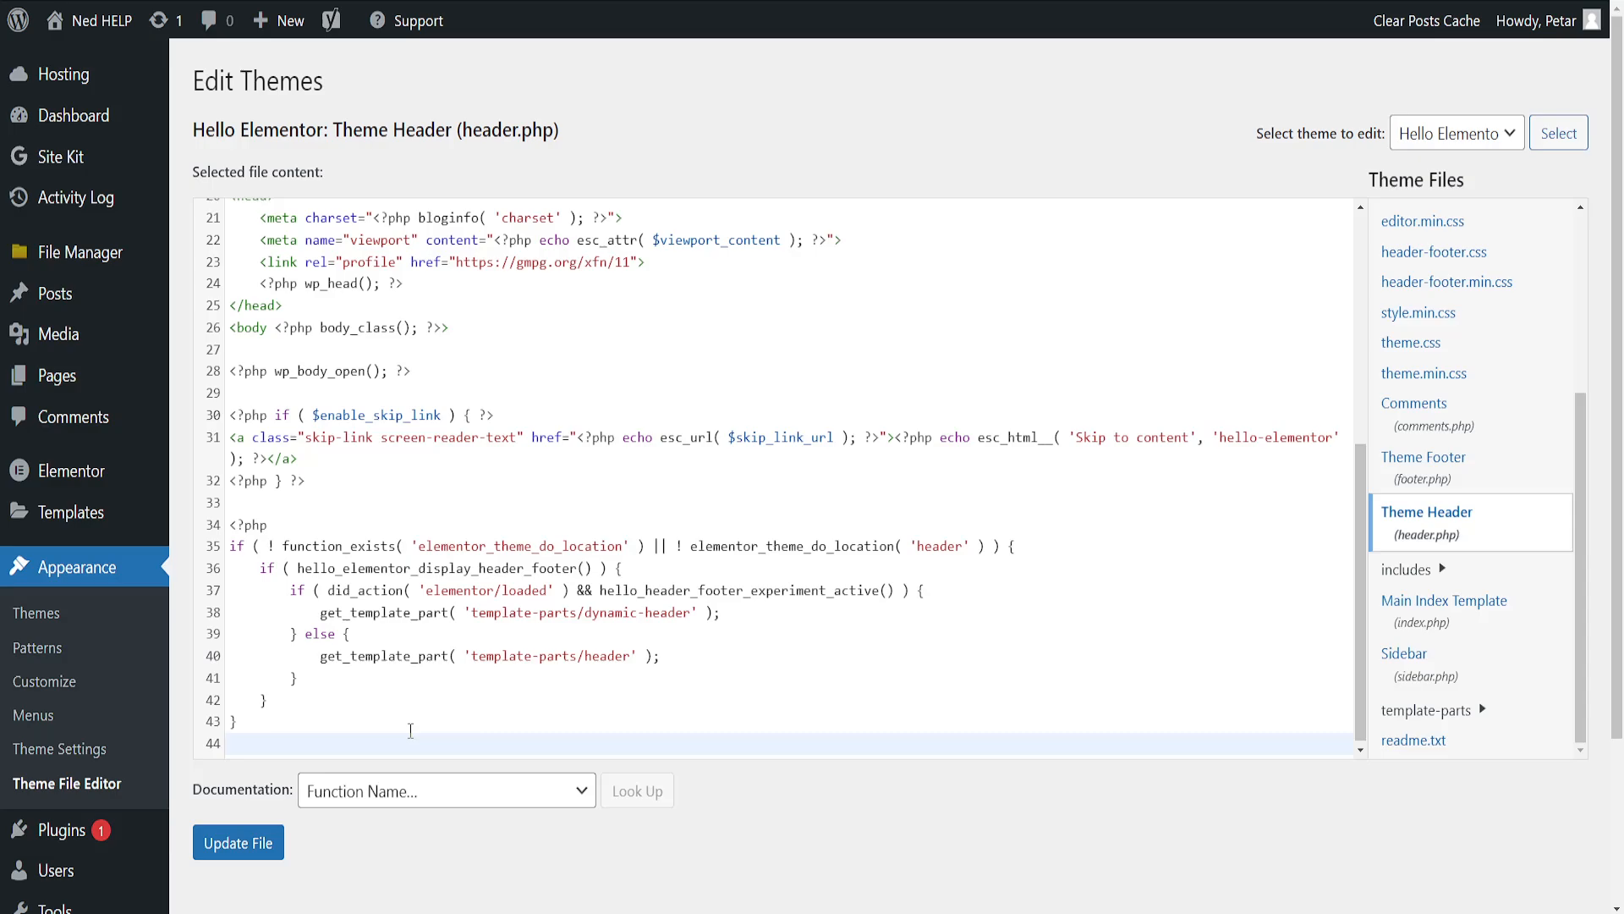
# Type 'dsadsa' on line 44 of header.php
pyautogui.write('dsadsa dsadsa dsadassasa')
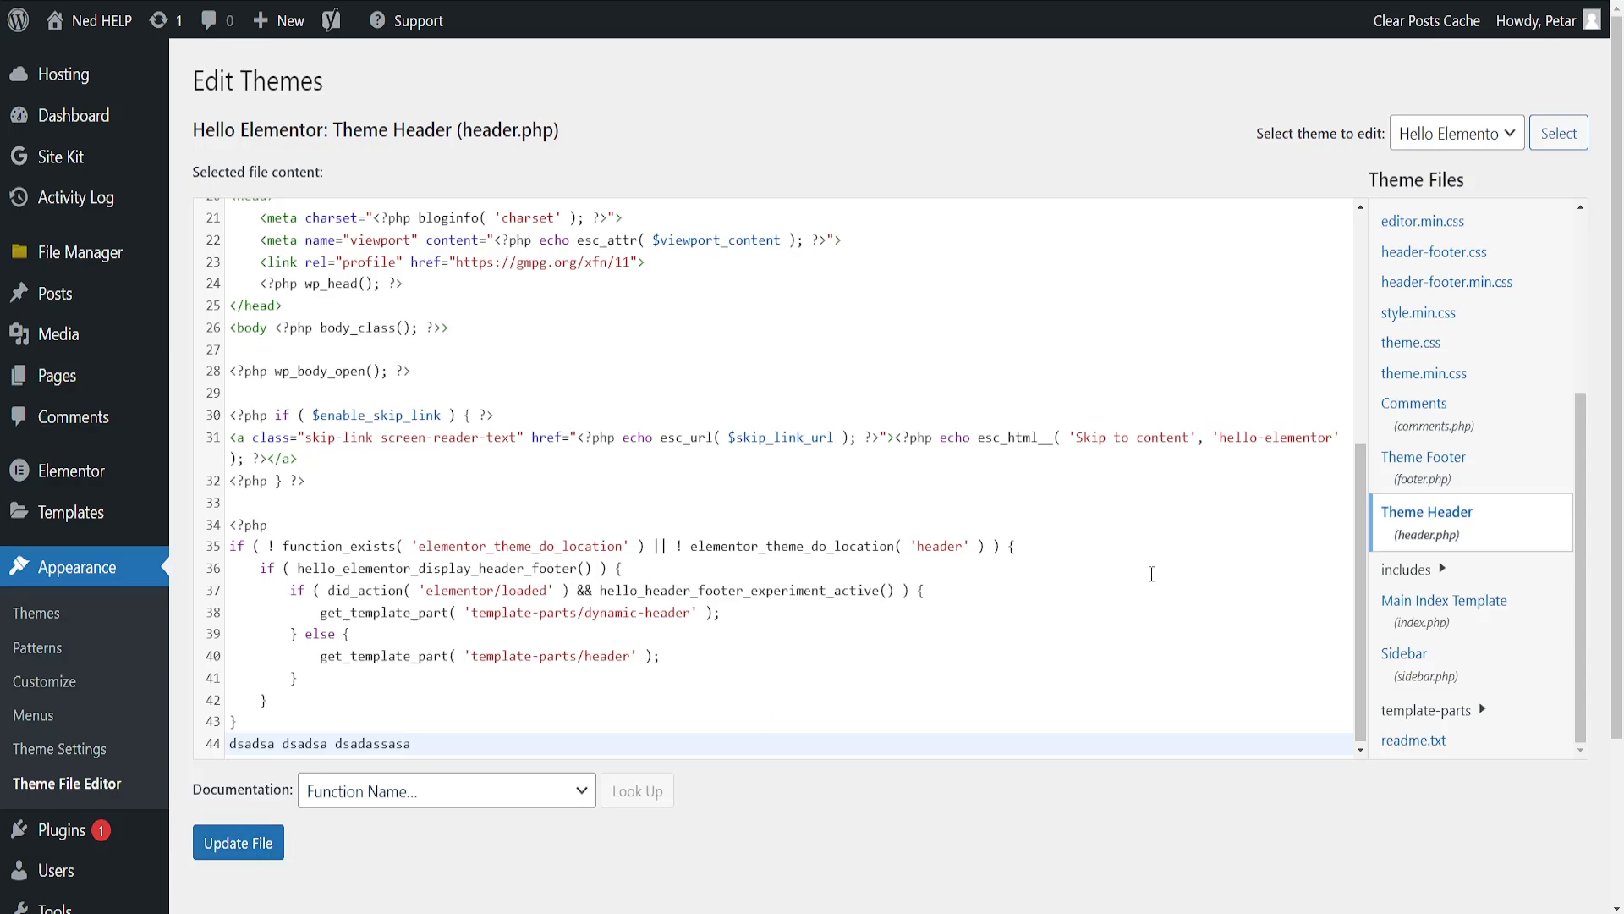
pyautogui.moveTo(1143, 566)
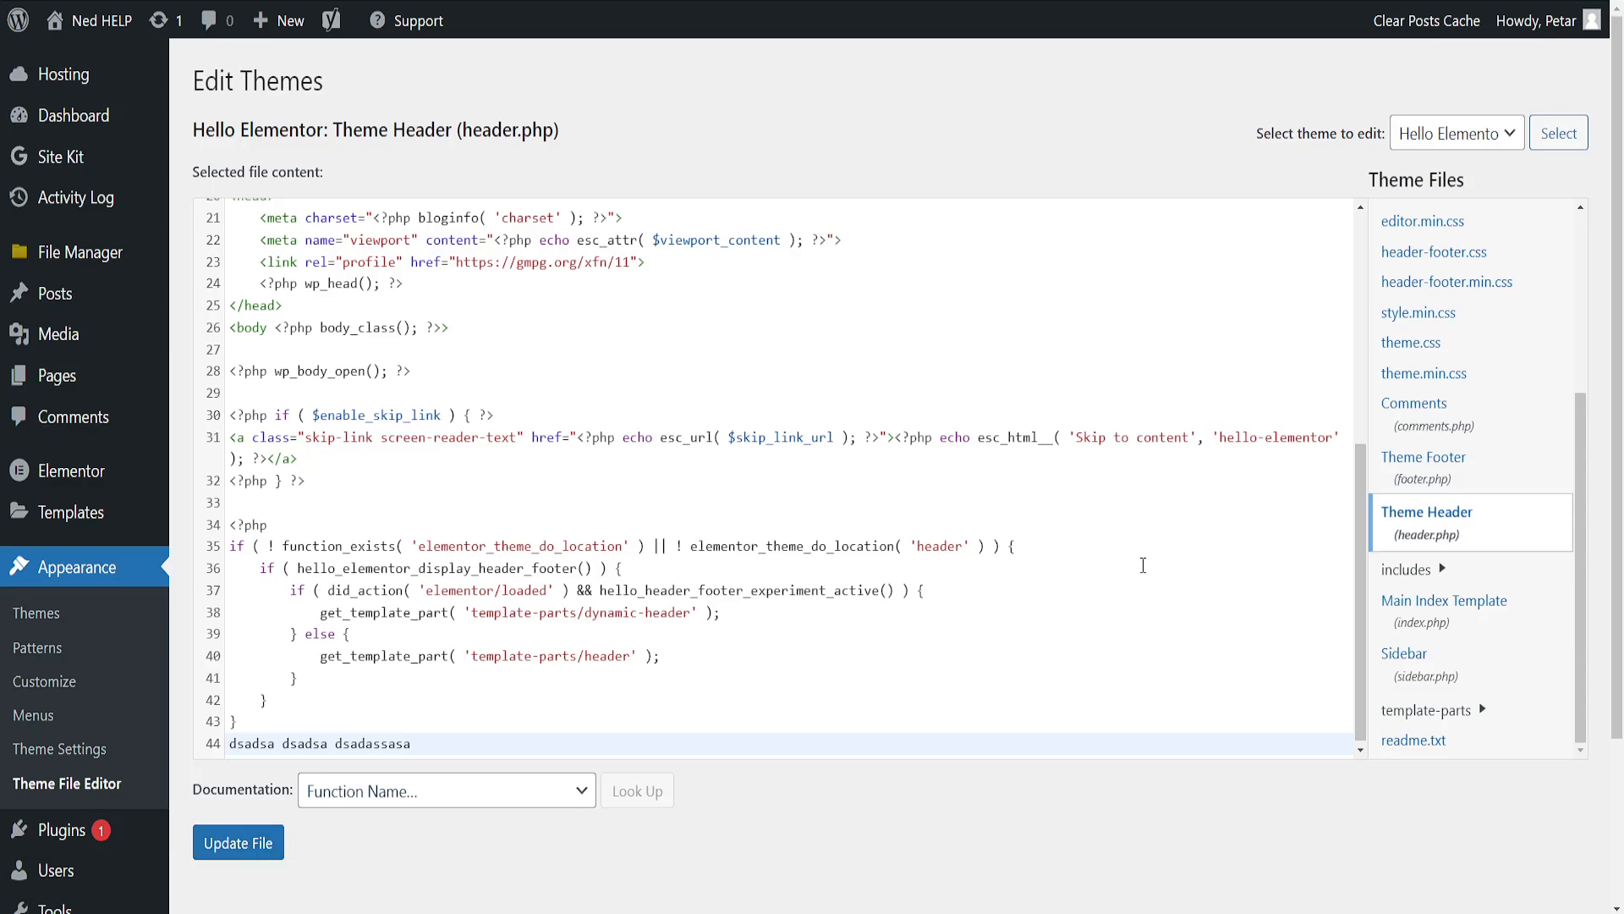
pyautogui.moveTo(1069, 633)
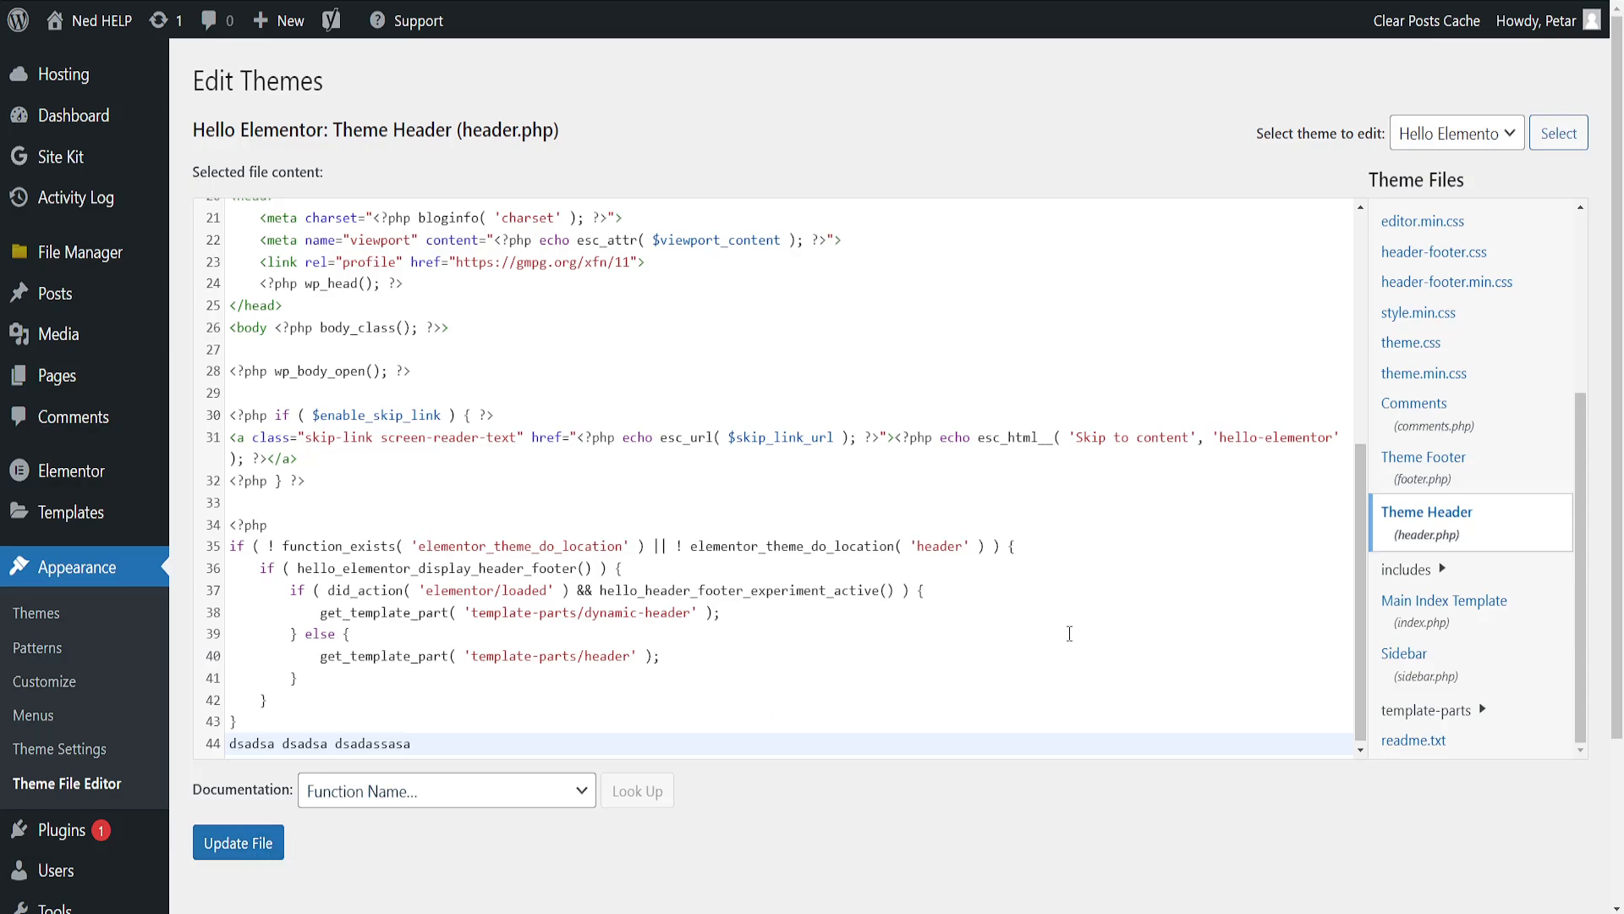
pyautogui.moveTo(921, 780)
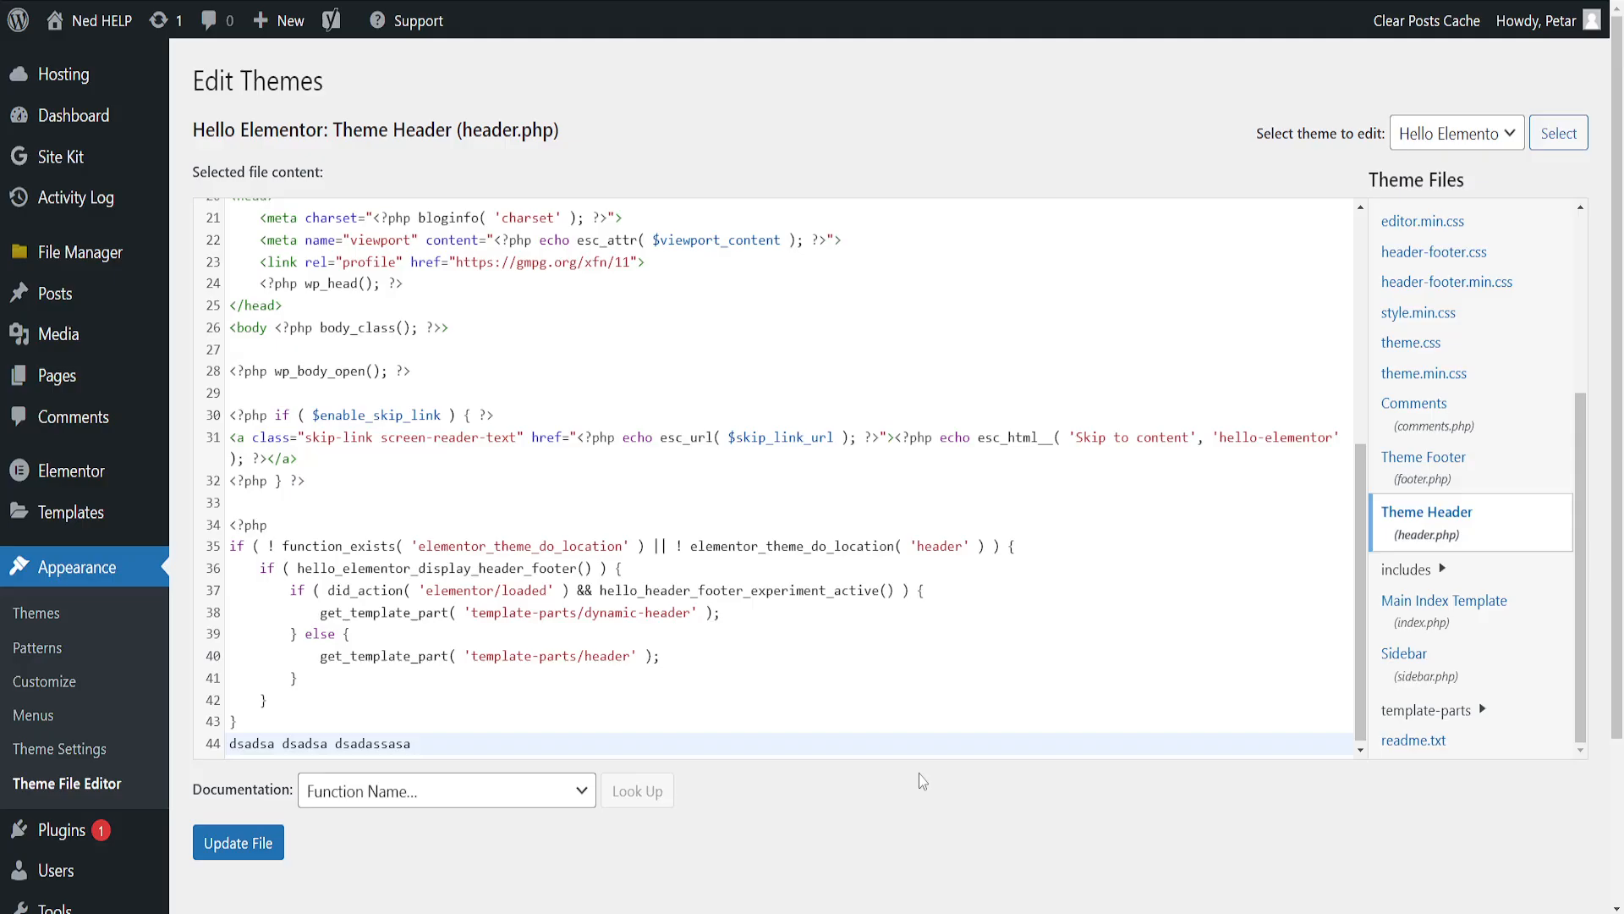